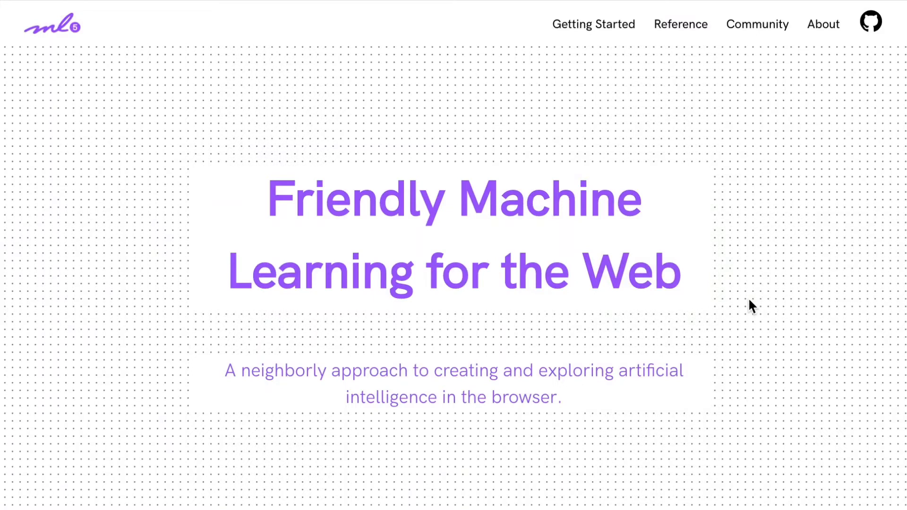
Step: Scroll the Getting Started docs to the Quickstart section and the sidebar down to PoseNet
{"action": "scroll", "scroll_direction": "down", "scroll_amount": 3}
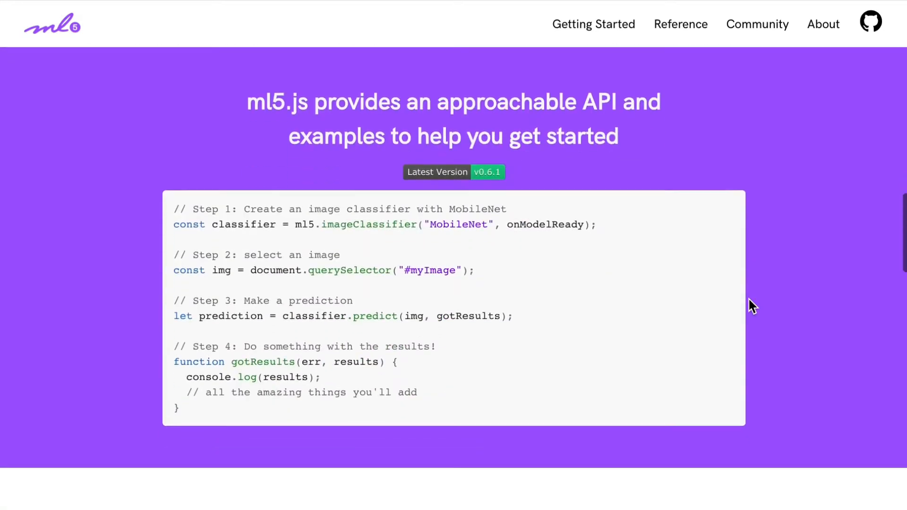
{"action": "scroll", "scroll_direction": "down", "scroll_amount": 3}
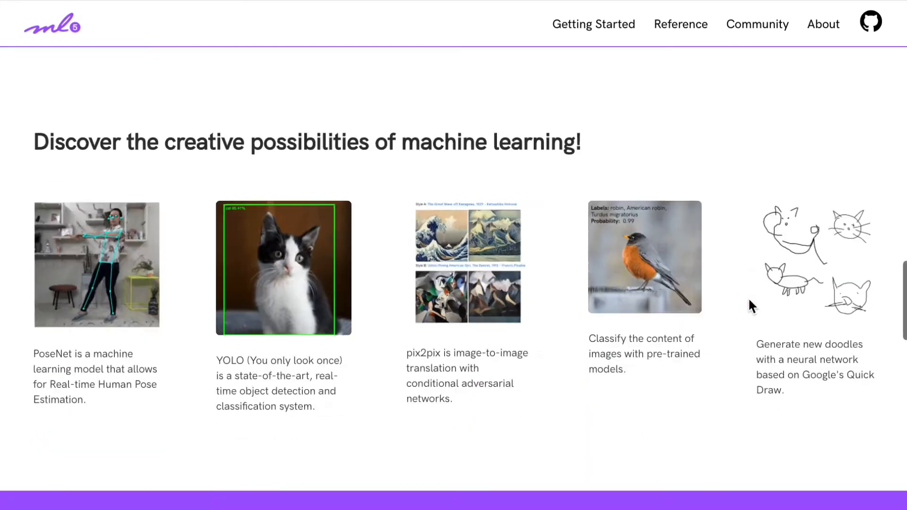
{"action": "scroll", "scroll_direction": "down", "scroll_amount": 3}
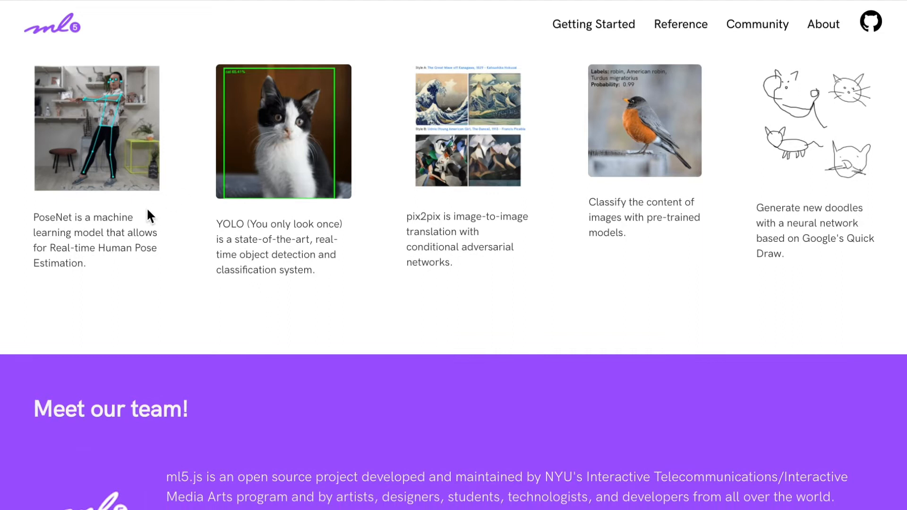
{"action": "mouse_move", "coordinate": [624, 404]}
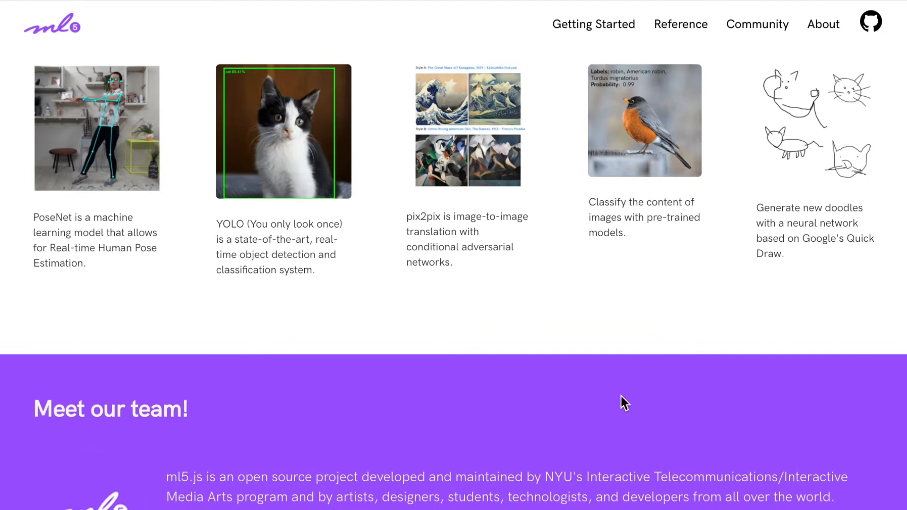
{"action": "scroll", "scroll_direction": "up", "scroll_amount": 3}
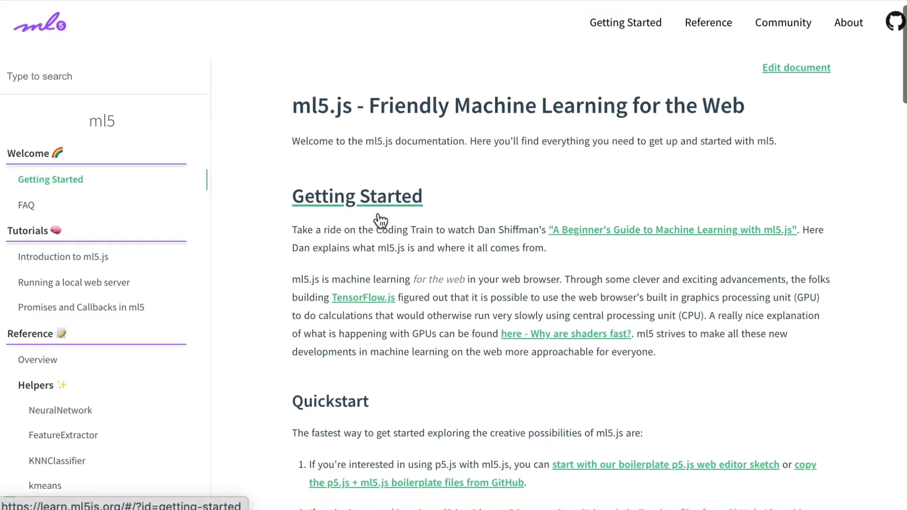
{"action": "scroll", "scroll_direction": "down", "scroll_amount": 3}
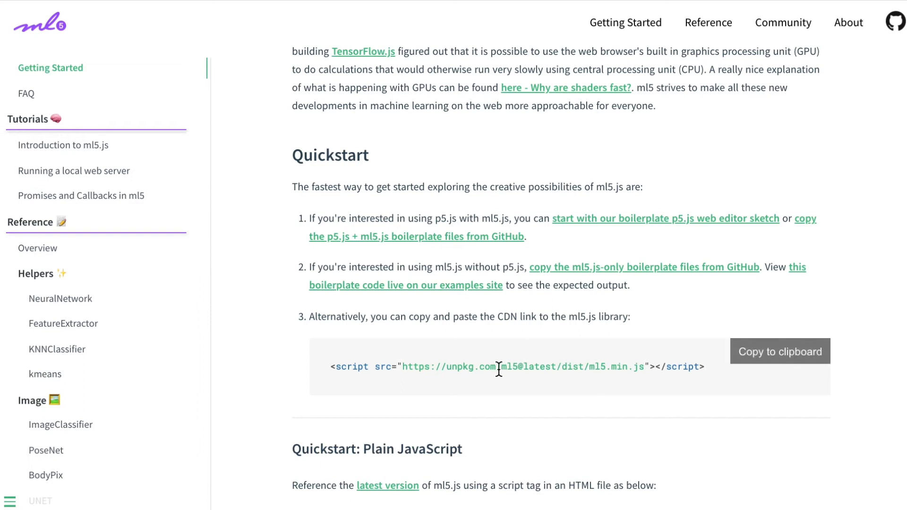
{"action": "scroll", "scroll_direction": "down", "scroll_amount": 3}
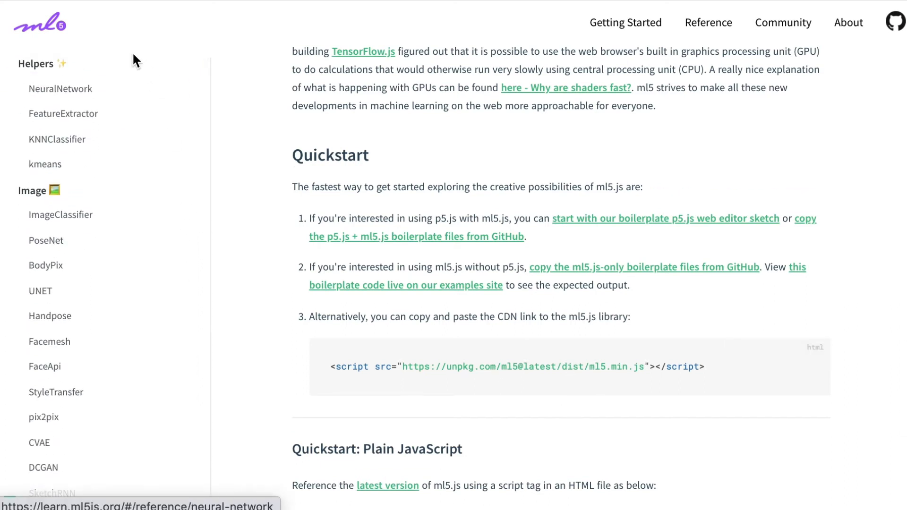
{"action": "mouse_move", "coordinate": [46, 240]}
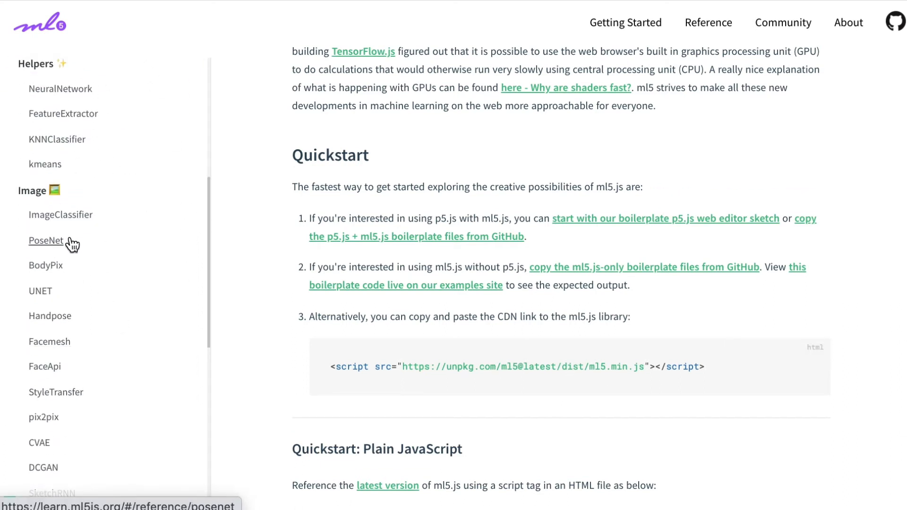
Step: Go to the PoseNet reference page and scroll through its documentation
{"action": "left_click", "coordinate": [45, 241]}
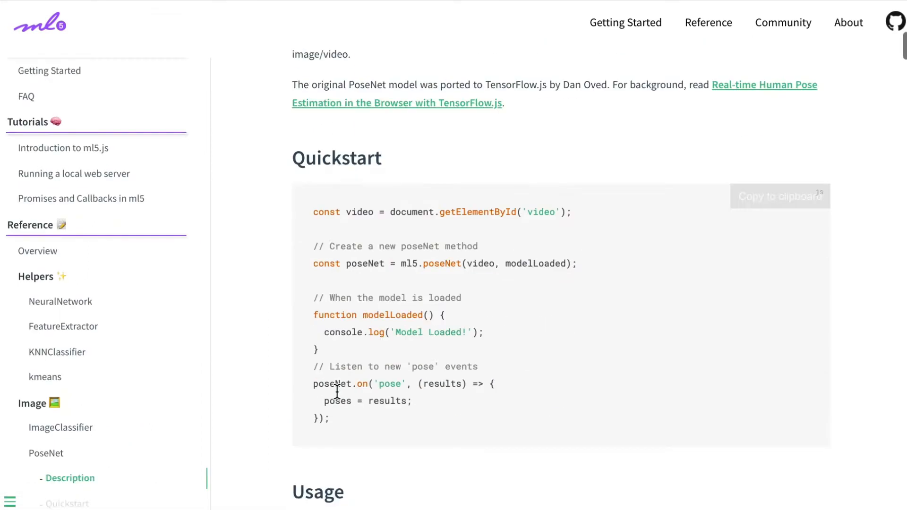
{"action": "scroll", "scroll_direction": "down", "scroll_amount": 3}
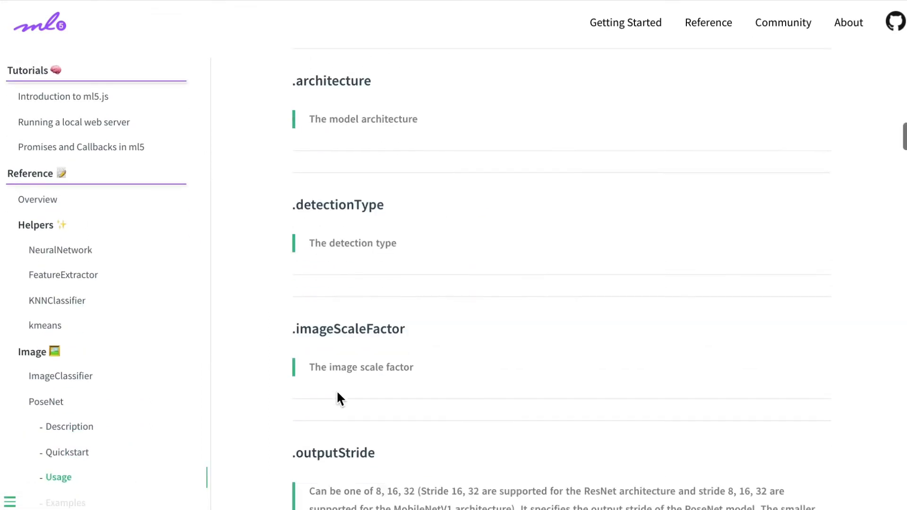
{"action": "scroll", "scroll_direction": "down", "scroll_amount": 3}
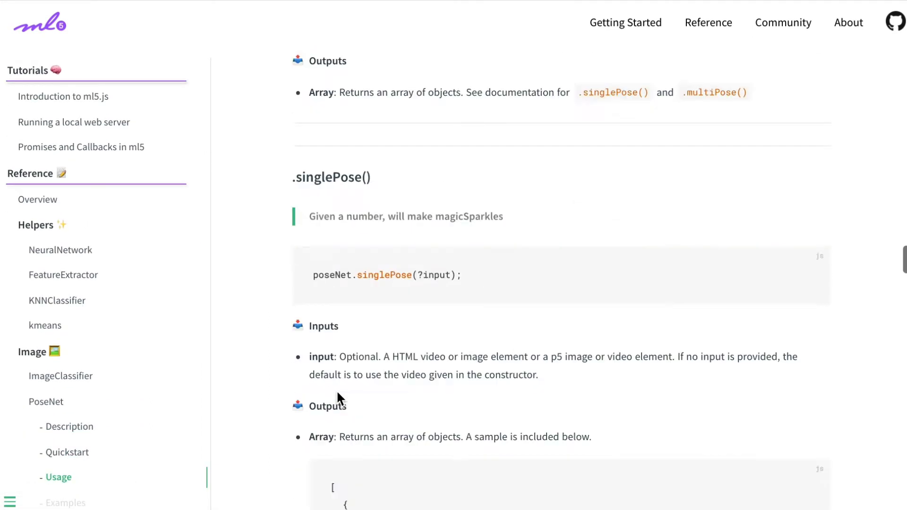
{"action": "scroll", "scroll_direction": "down", "scroll_amount": 3}
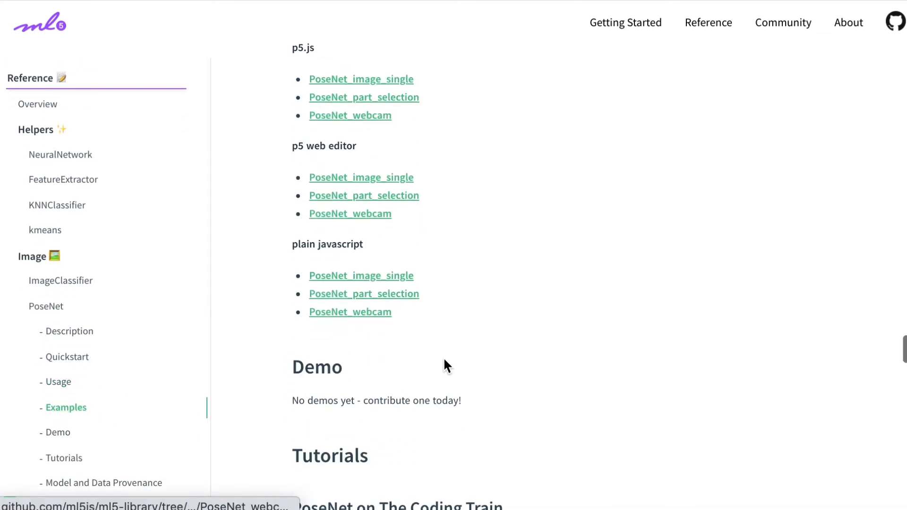
{"action": "scroll", "scroll_direction": "down", "scroll_amount": 3}
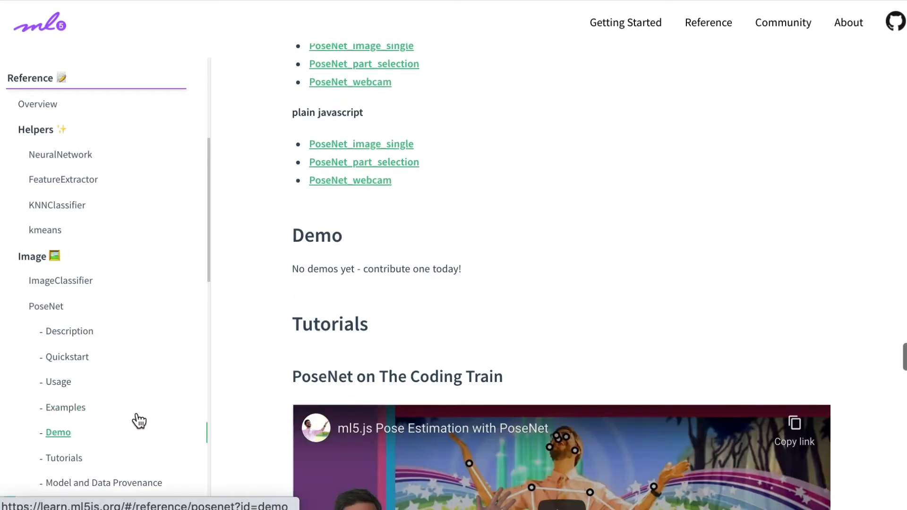
{"action": "scroll", "scroll_direction": "down", "scroll_amount": 3}
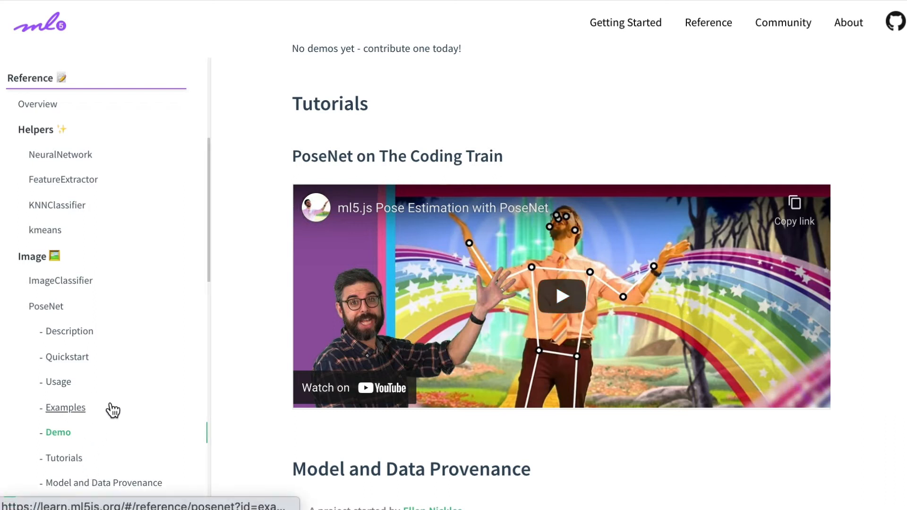
Step: From the Examples section, launch the PoseNet_webcam example in the p5 web editor
{"action": "left_click", "coordinate": [65, 407]}
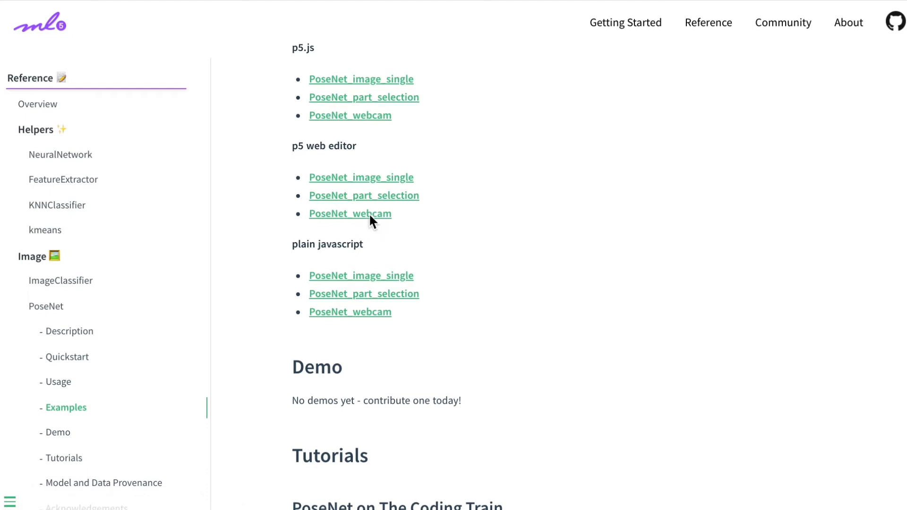
{"action": "left_click", "coordinate": [349, 213]}
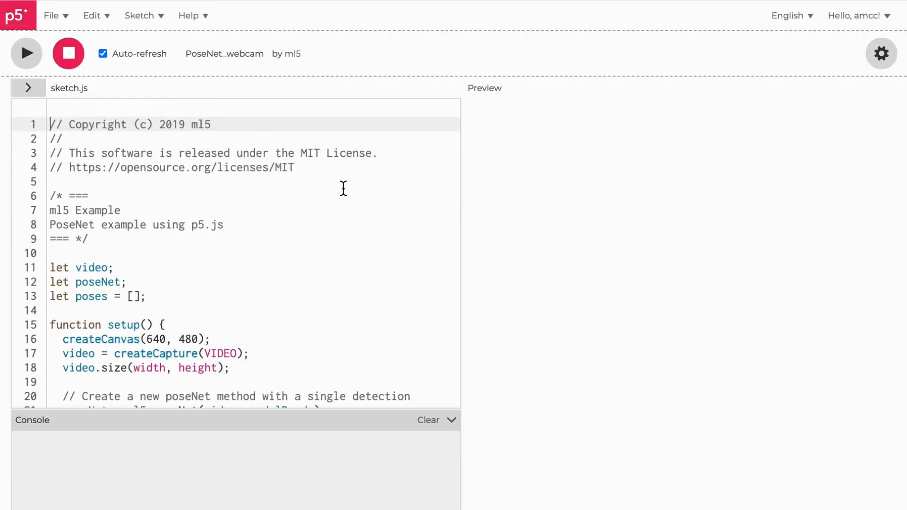
Step: Run the PoseNet_webcam sketch so keypoints and skeleton draw on the live video
{"action": "left_click", "coordinate": [25, 53]}
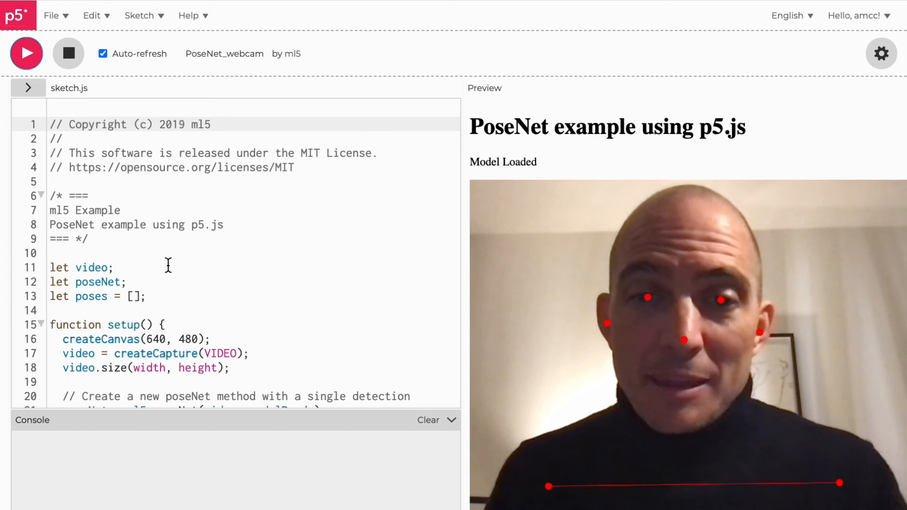
{"action": "scroll", "scroll_direction": "down", "scroll_amount": 3}
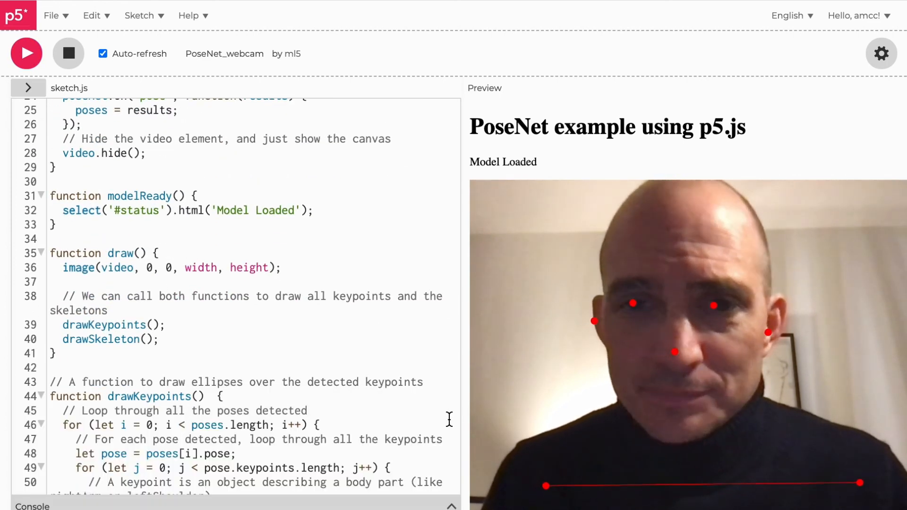
{"action": "scroll", "scroll_direction": "down", "scroll_amount": 3}
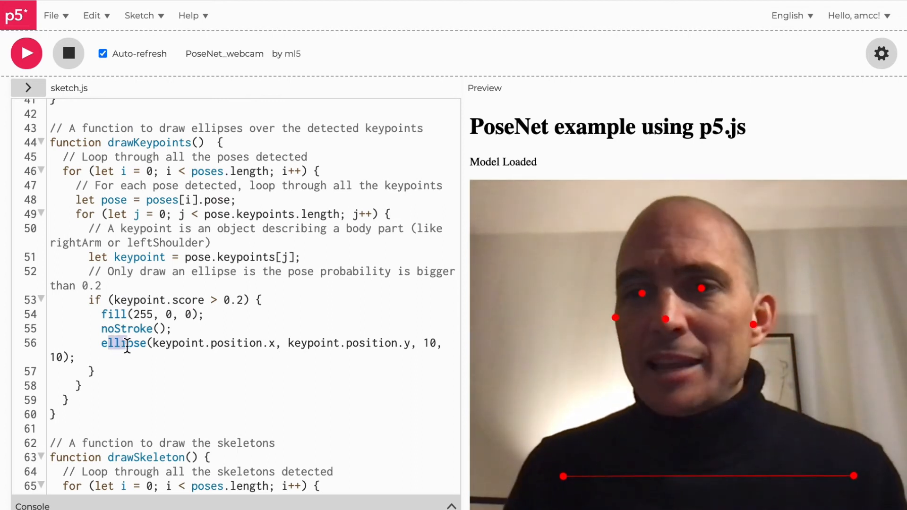
{"action": "scroll", "scroll_direction": "down", "scroll_amount": 3}
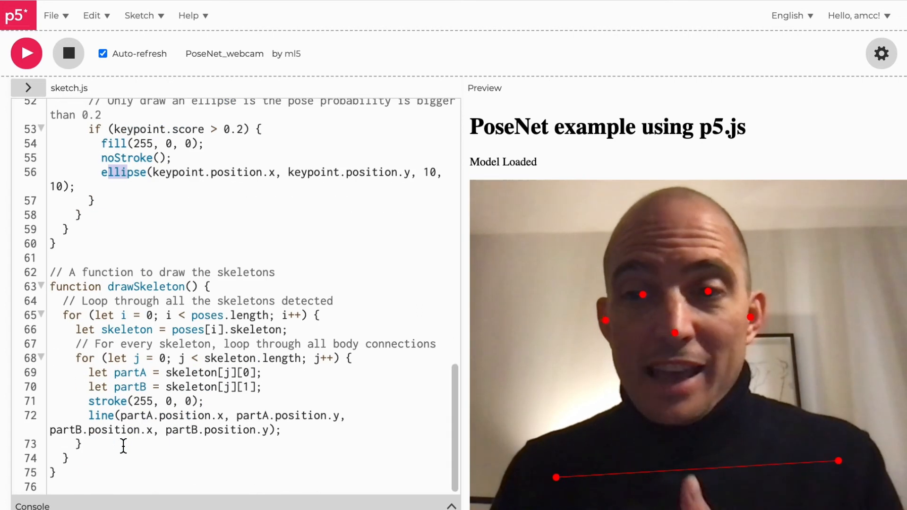